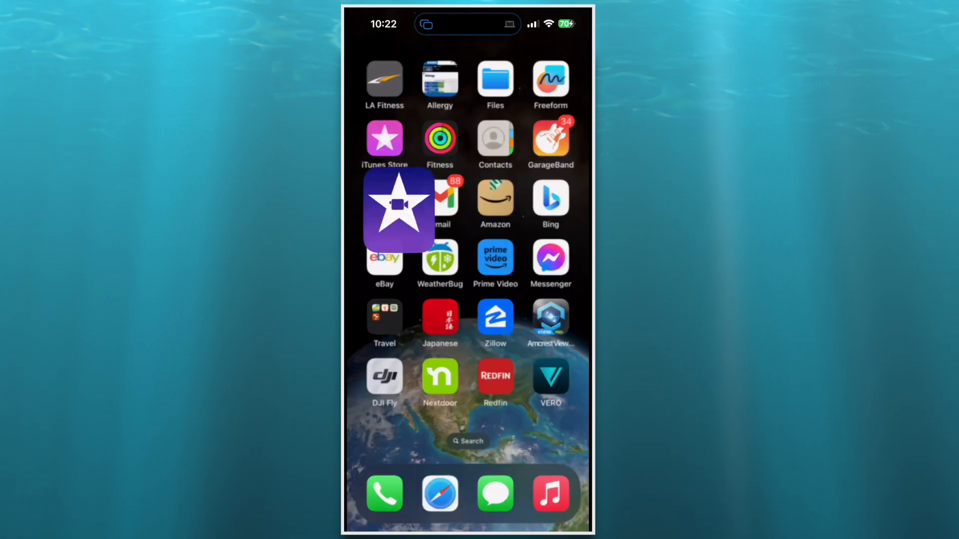
Step: Launch iMovie into the My Movie 5 project and look over its ukulele clips
left_click(398, 210)
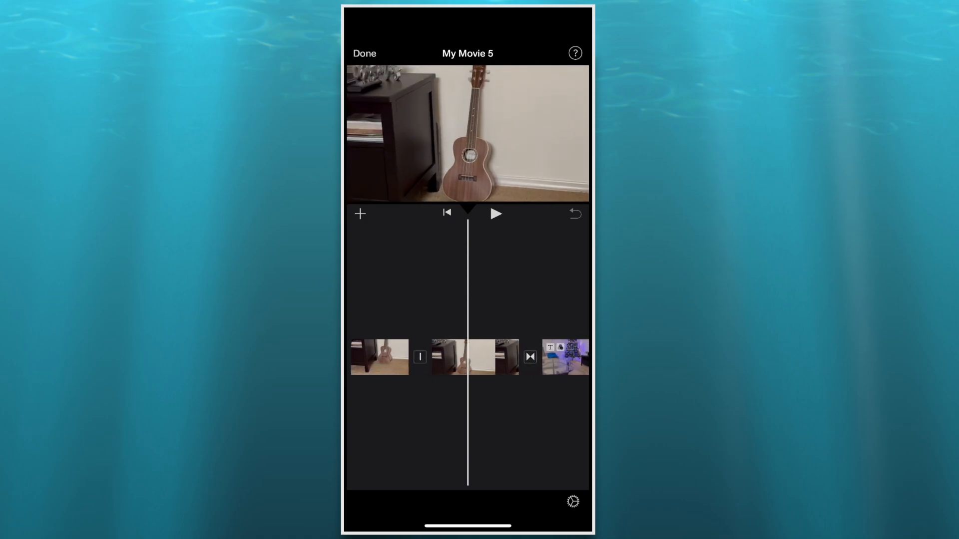
scroll("left", 3)
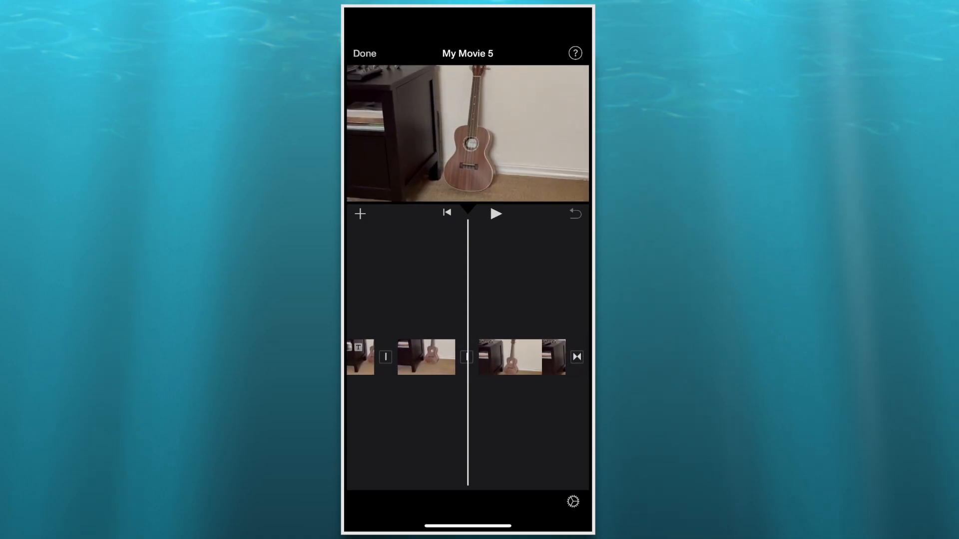
scroll("right", 3)
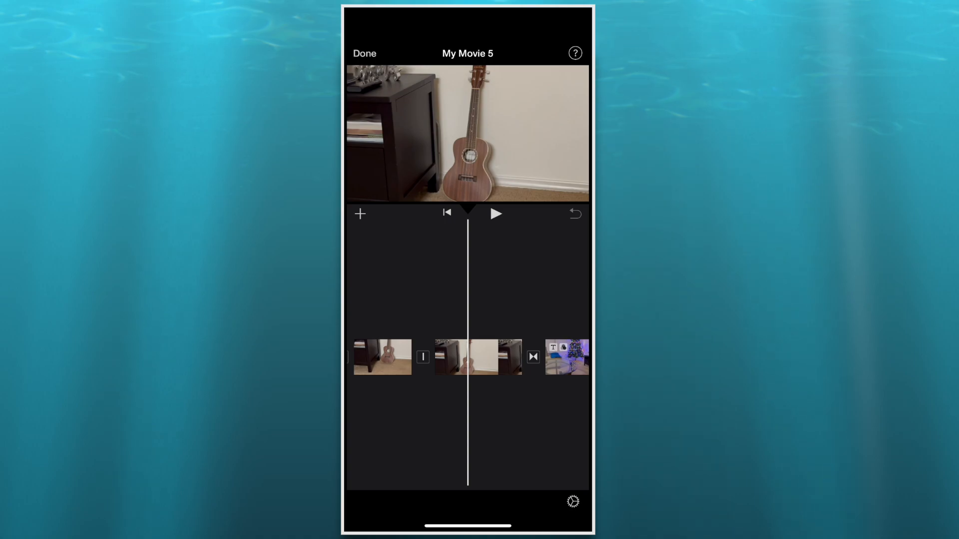
Step: Give the second ukulele clip a Split-style title and select it in the viewer
left_click(477, 357)
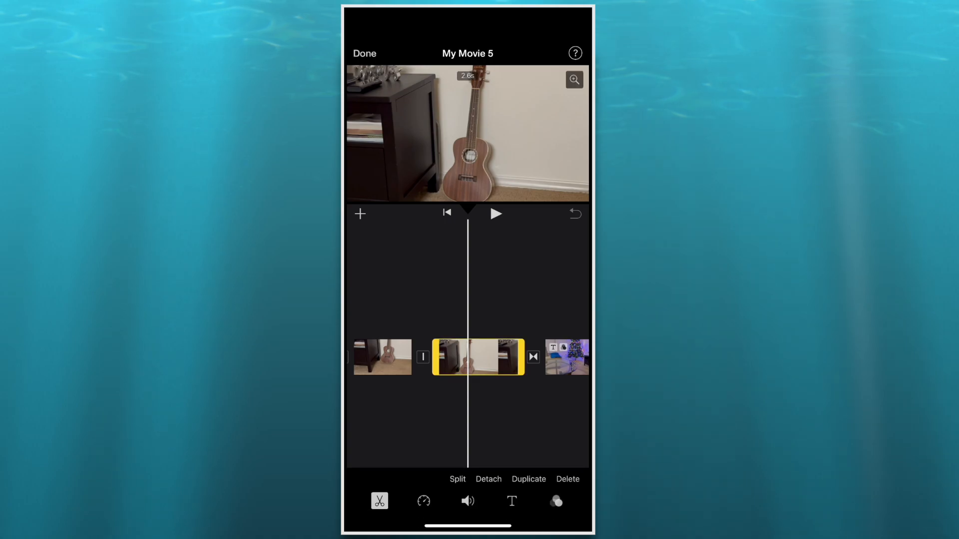
left_click(511, 501)
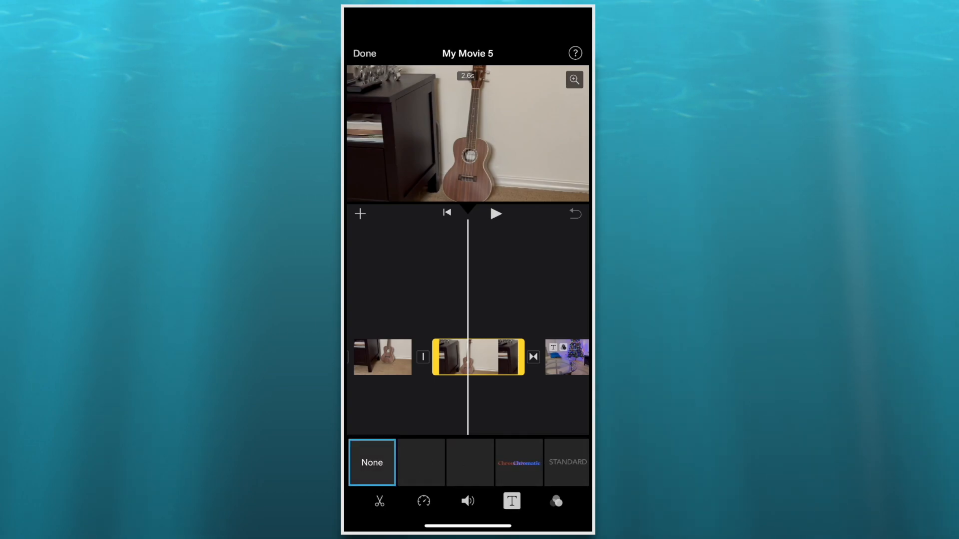
left_click(468, 462)
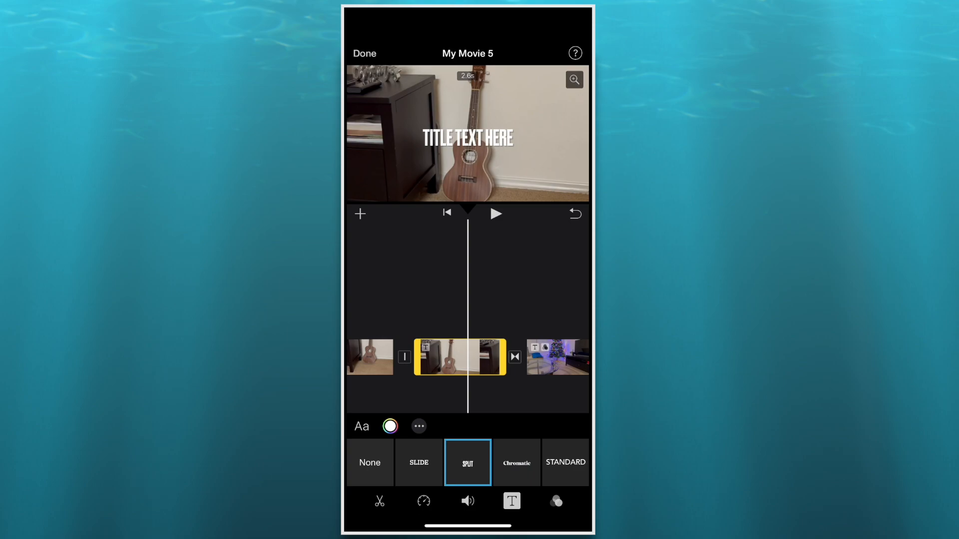
left_click(467, 138)
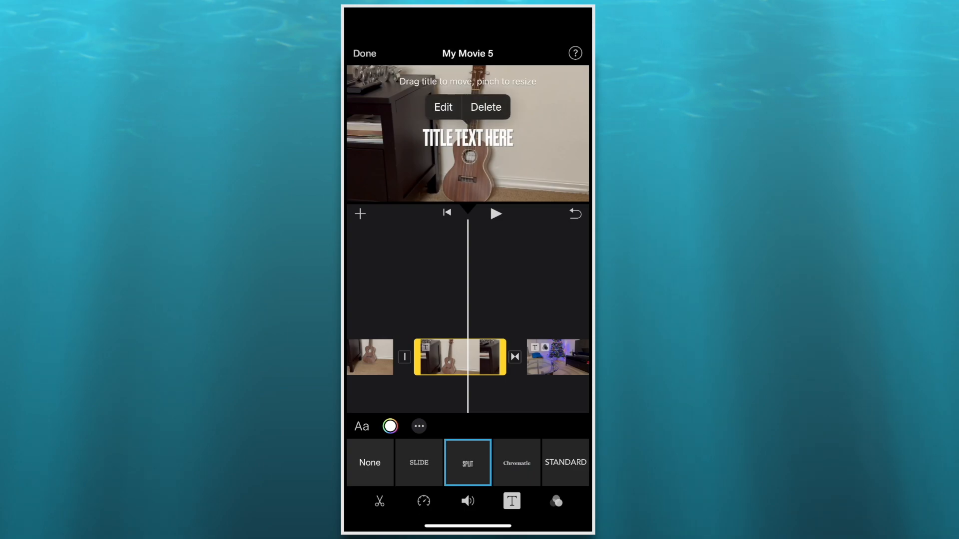
Step: Replace the placeholder title text with 'EDITING TITLES' and finish editing
left_click(443, 106)
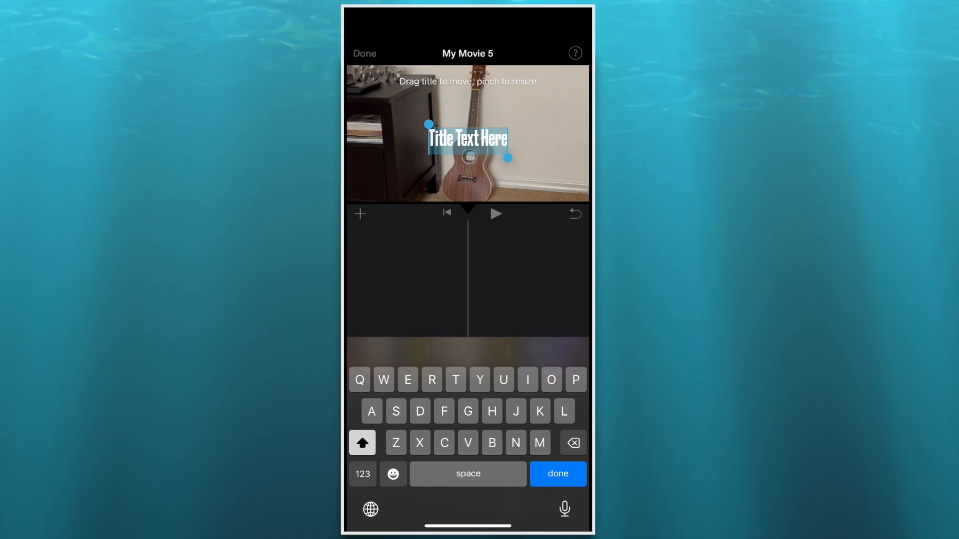
type("EXITING TITLES")
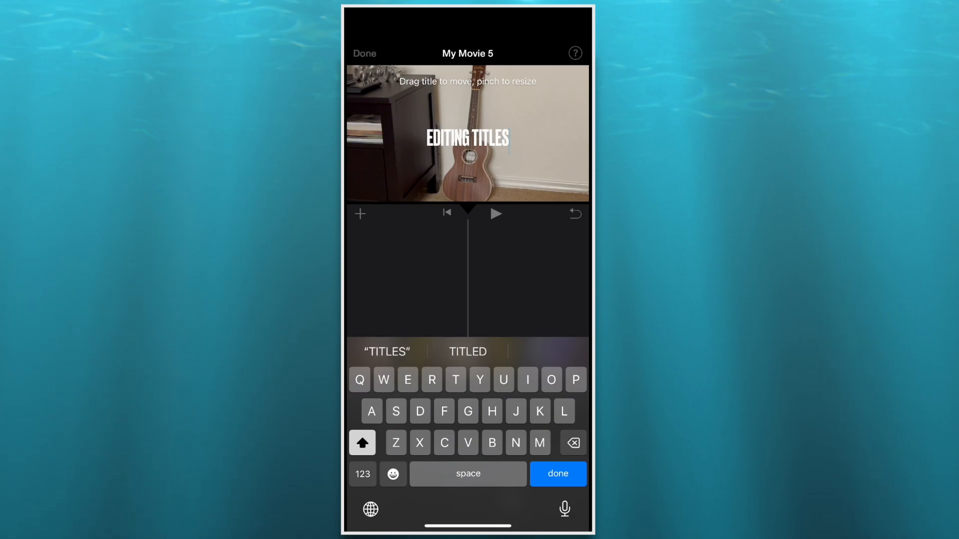
left_click(558, 473)
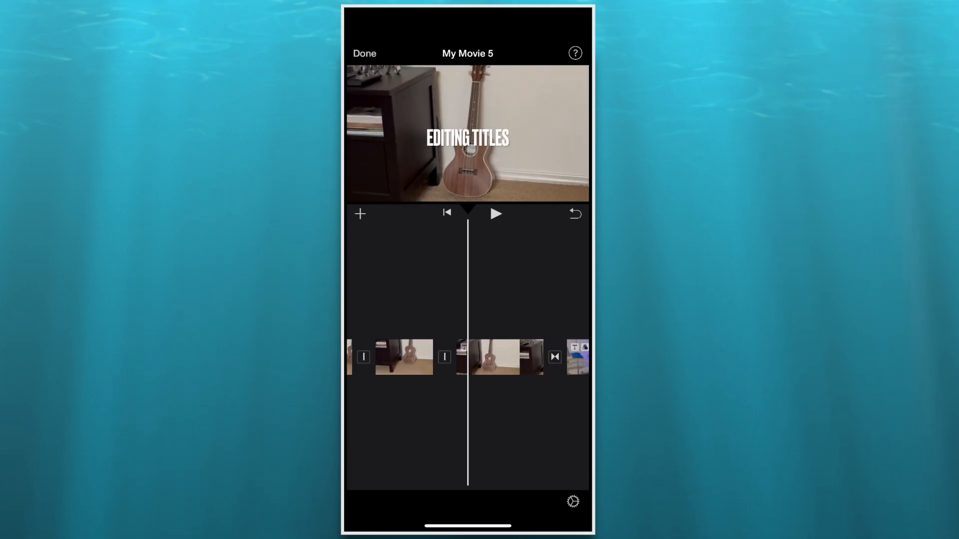
Step: Remove the 'EDITING TITLES' title from the second ukulele clip
left_click(495, 358)
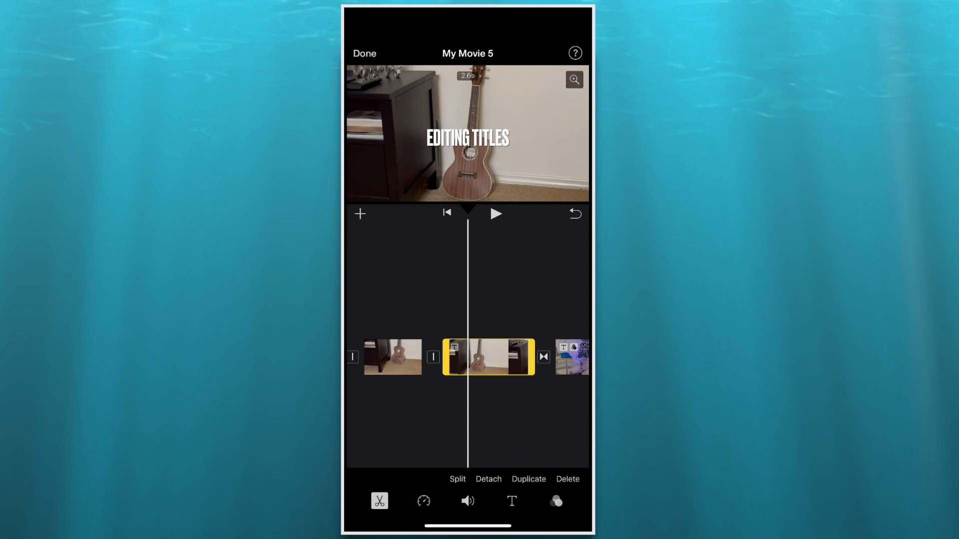
left_click(511, 500)
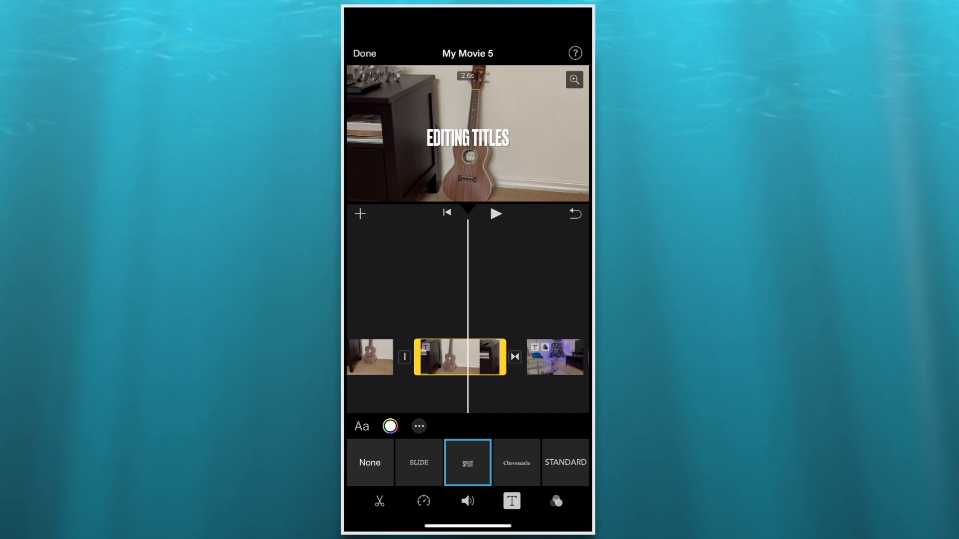
left_click(468, 138)
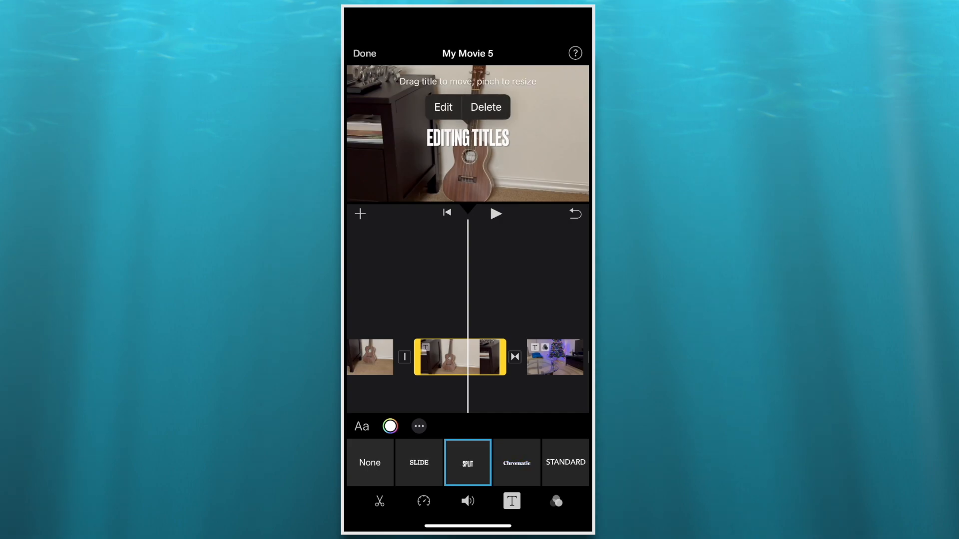
left_click(369, 463)
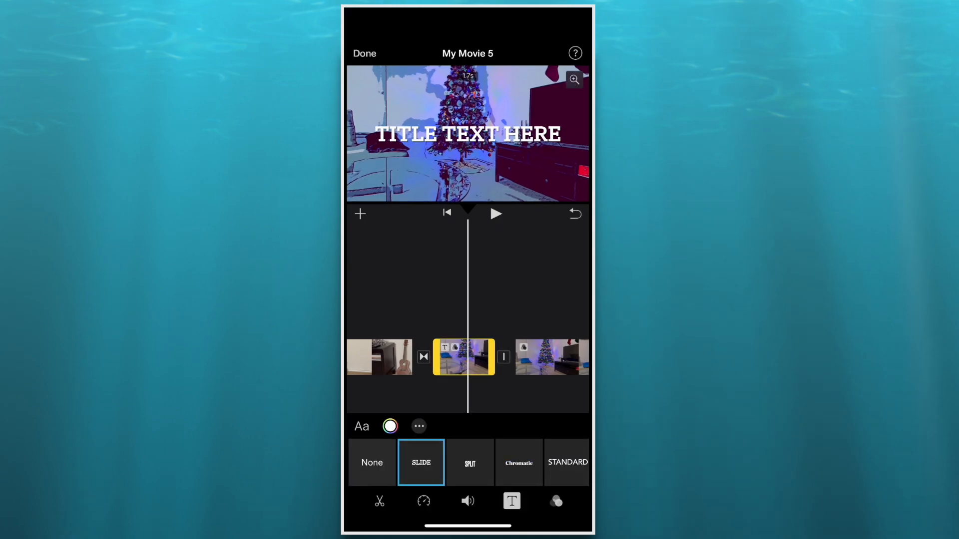
Step: Change the Christmas tree clip's title text to 'XMAS 2023!!'
left_click(468, 135)
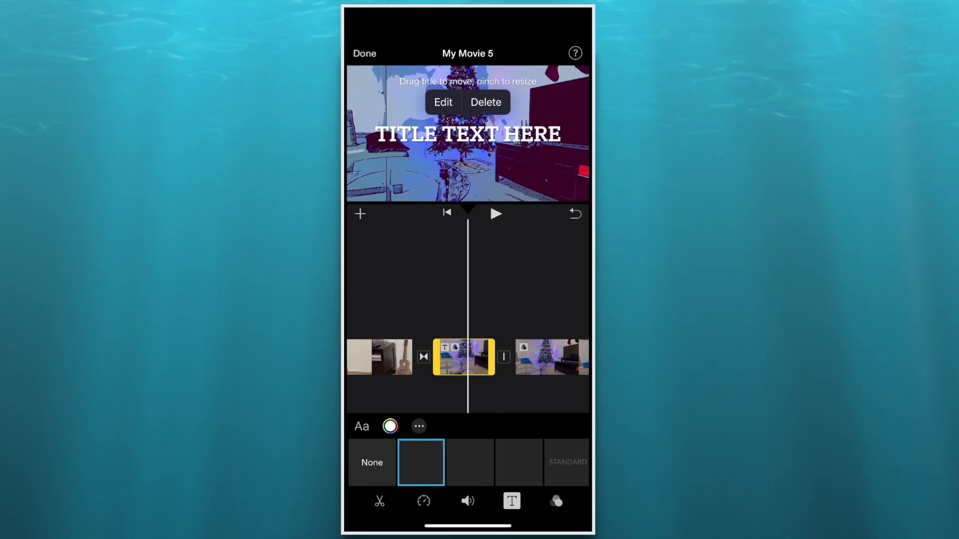
left_click(443, 102)
type("XMAS 2023")
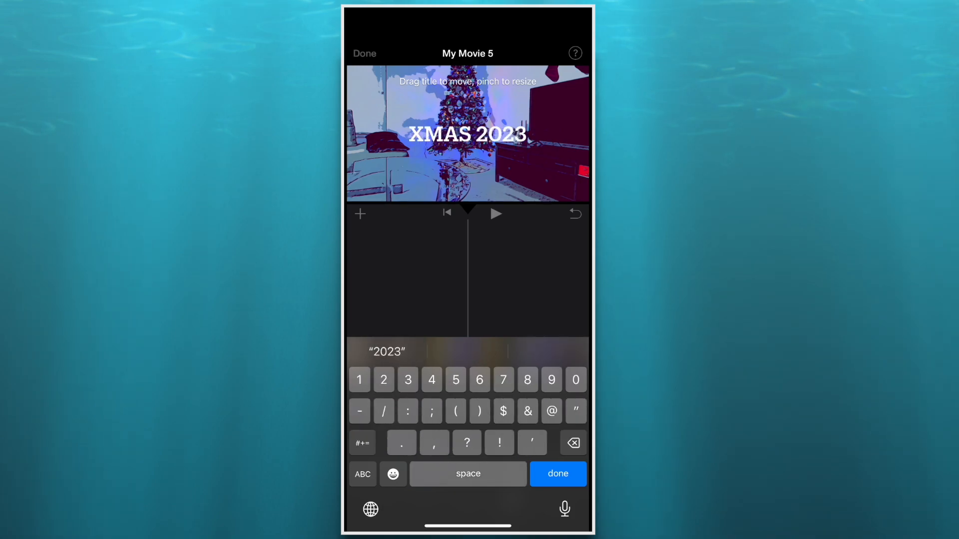
left_click(557, 473)
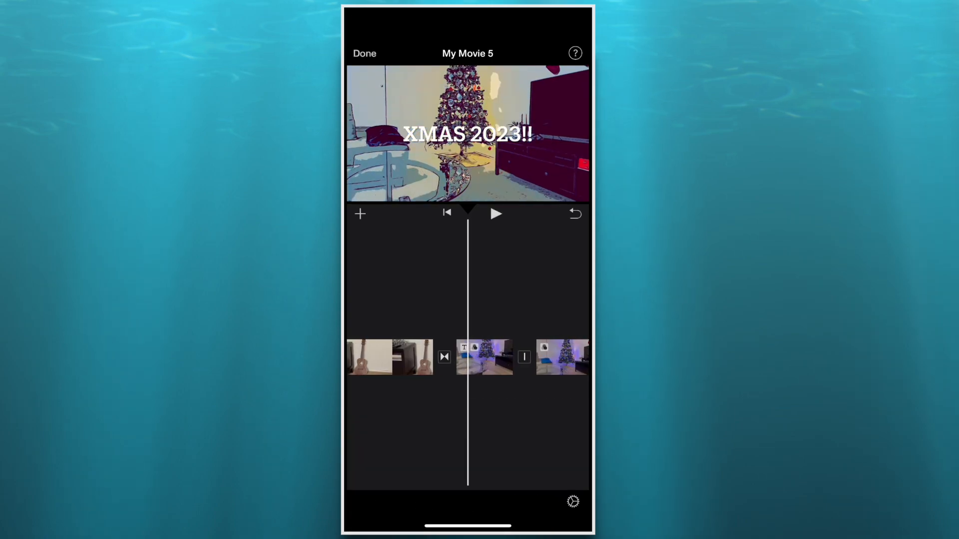
Step: Colour the 'XMAS MOVIE' title on the opening ukulele clip red from the Spectrum picker
scroll("left", 3)
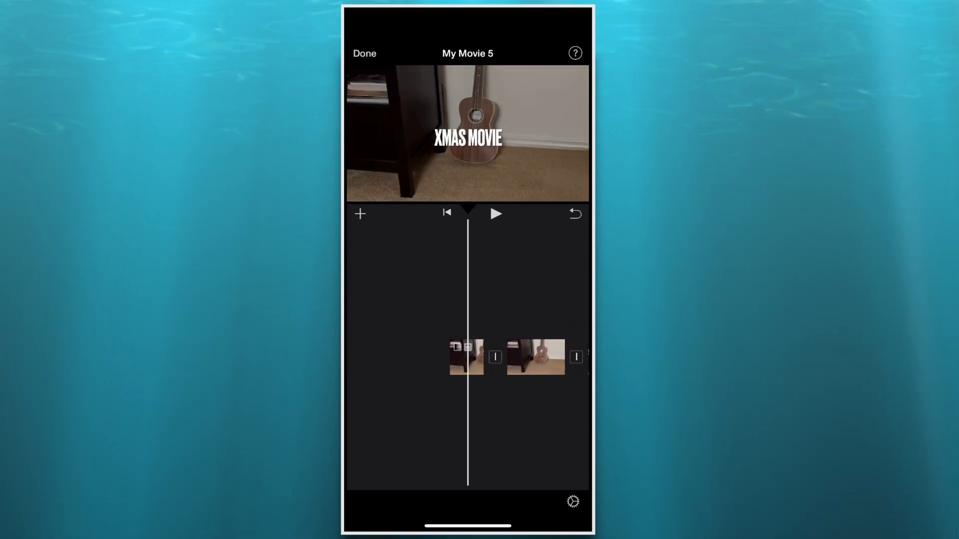
left_click(494, 356)
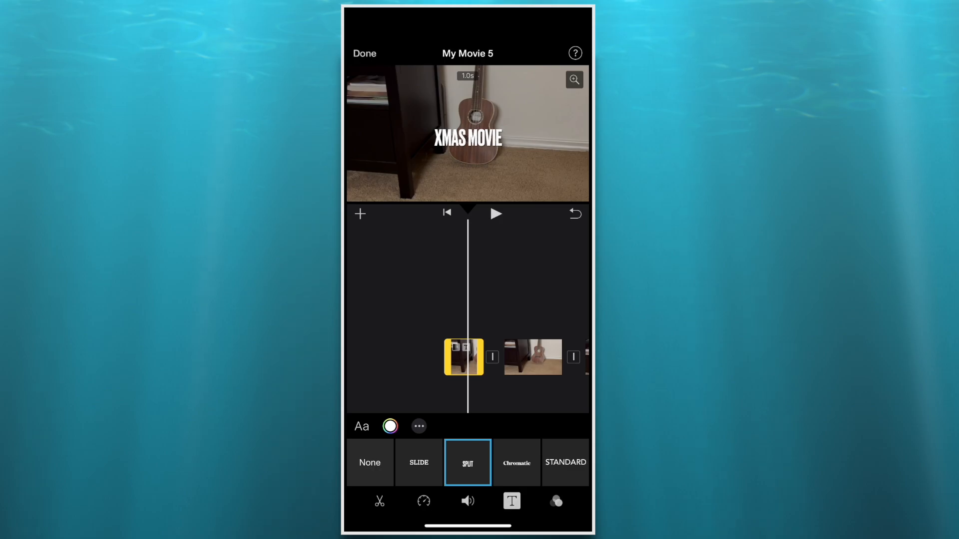
left_click(389, 426)
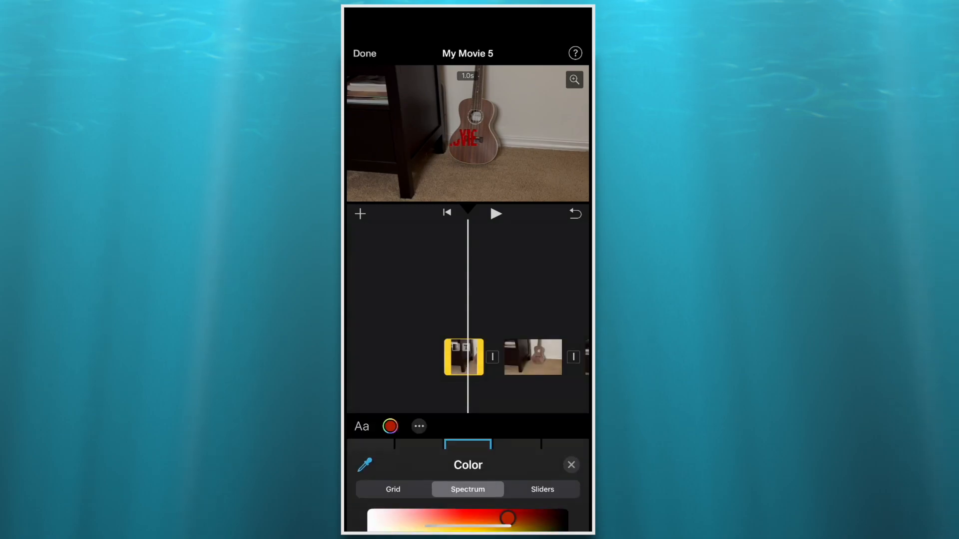
left_click(570, 464)
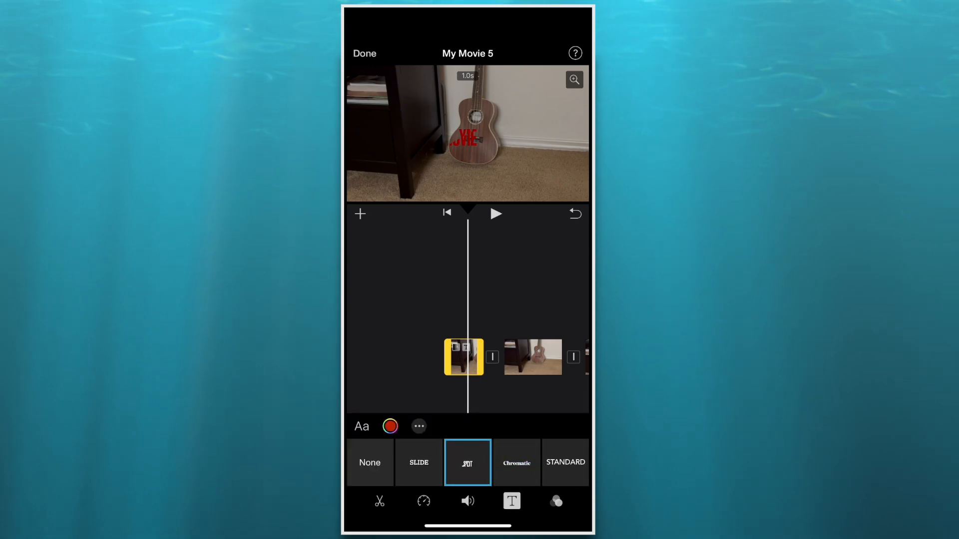
Step: Set the 'XMAS MOVIE' title in bold American Typewriter
left_click(361, 427)
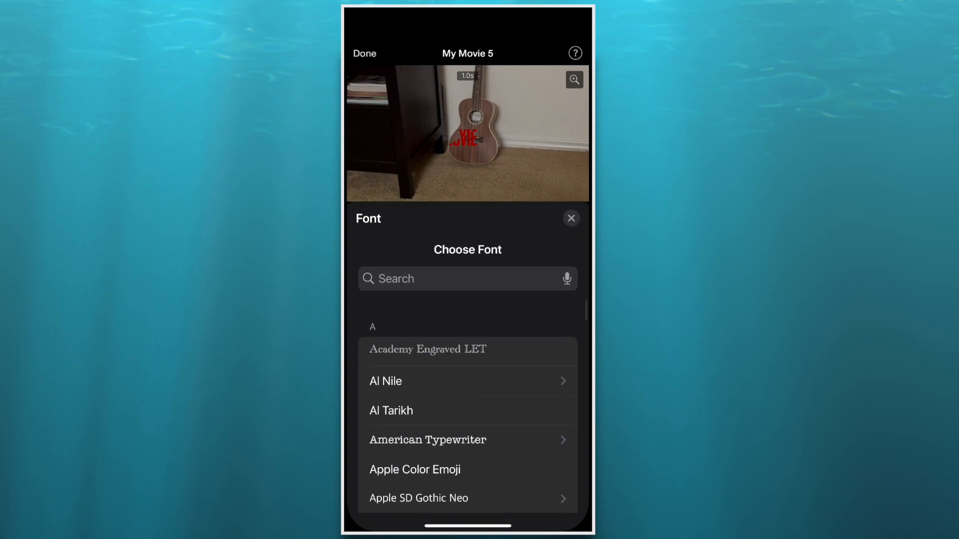
left_click(428, 440)
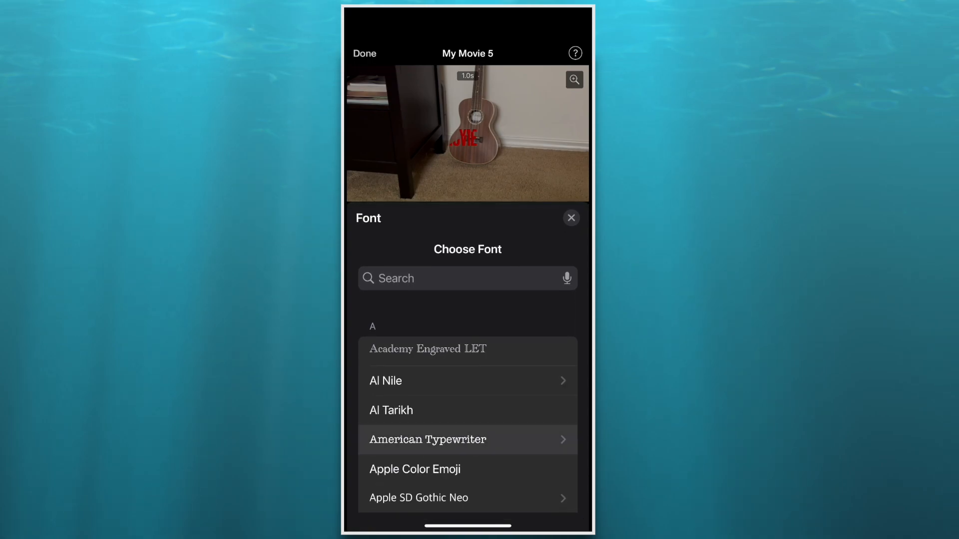
left_click(427, 440)
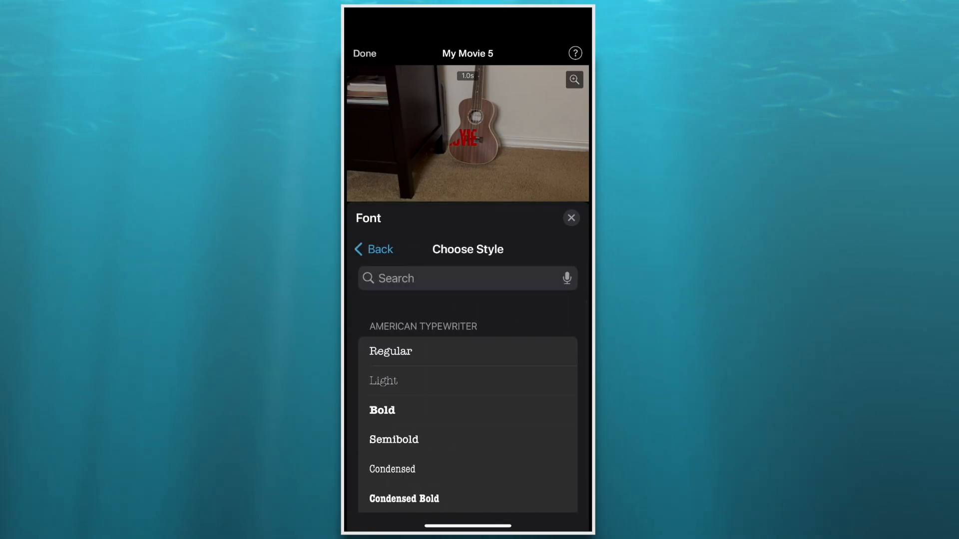
left_click(382, 411)
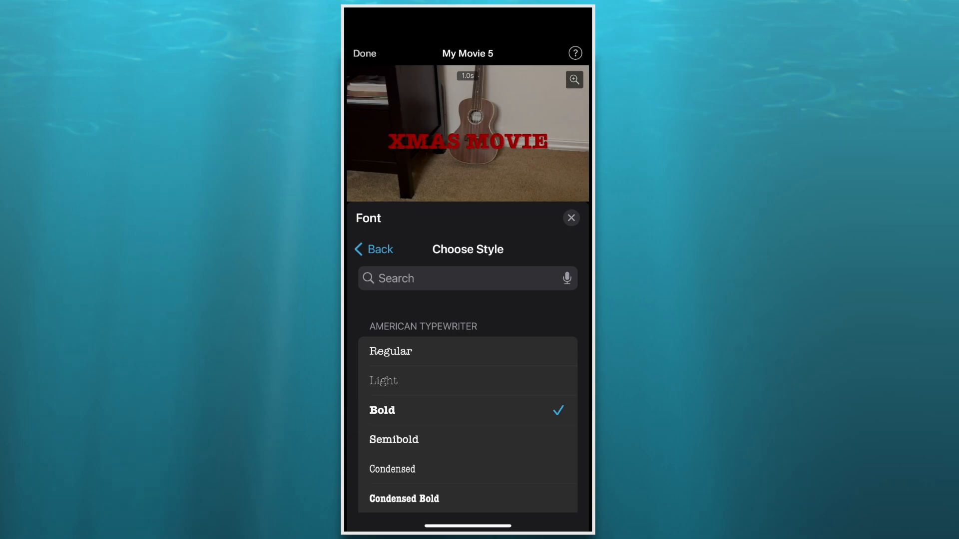
left_click(373, 248)
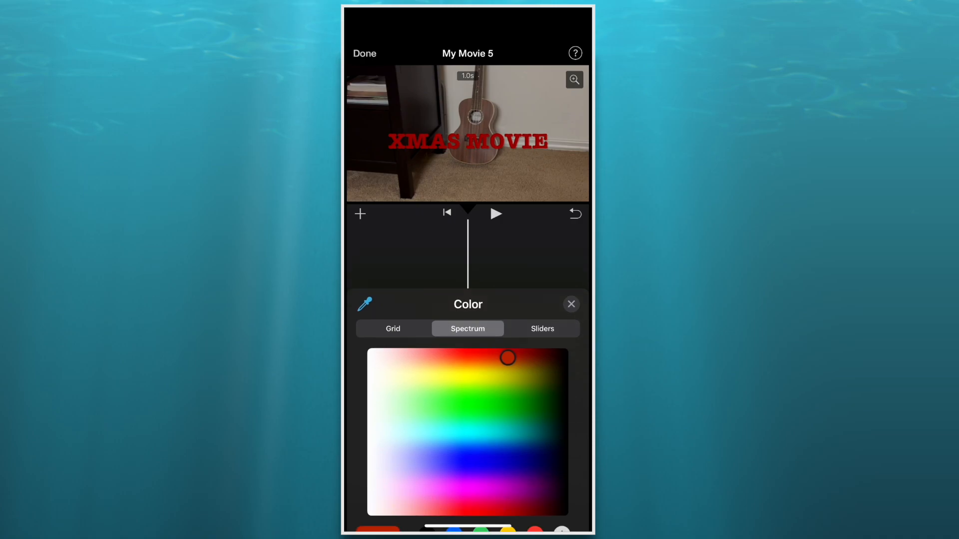
Step: Recolour the 'XMAS MOVIE' title from red to white
left_click(367, 355)
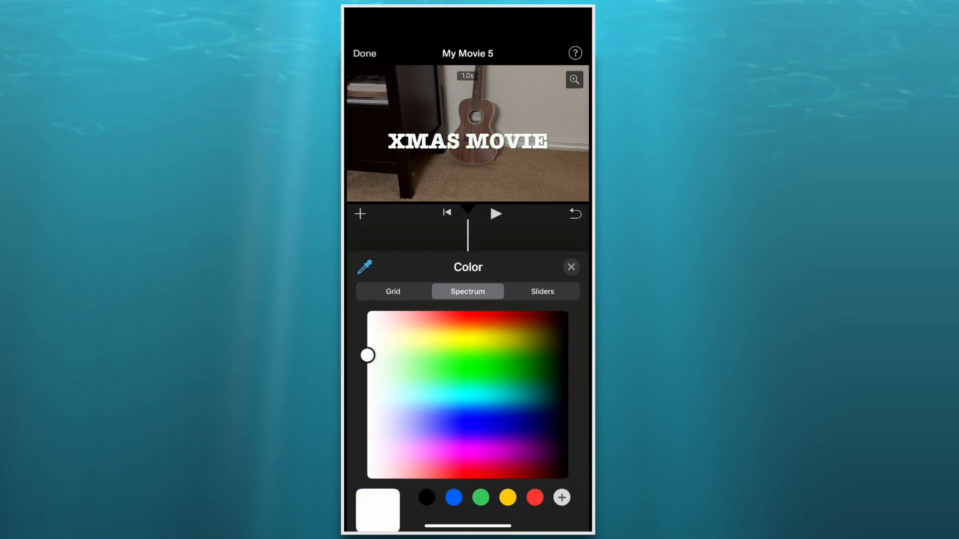
left_click(571, 266)
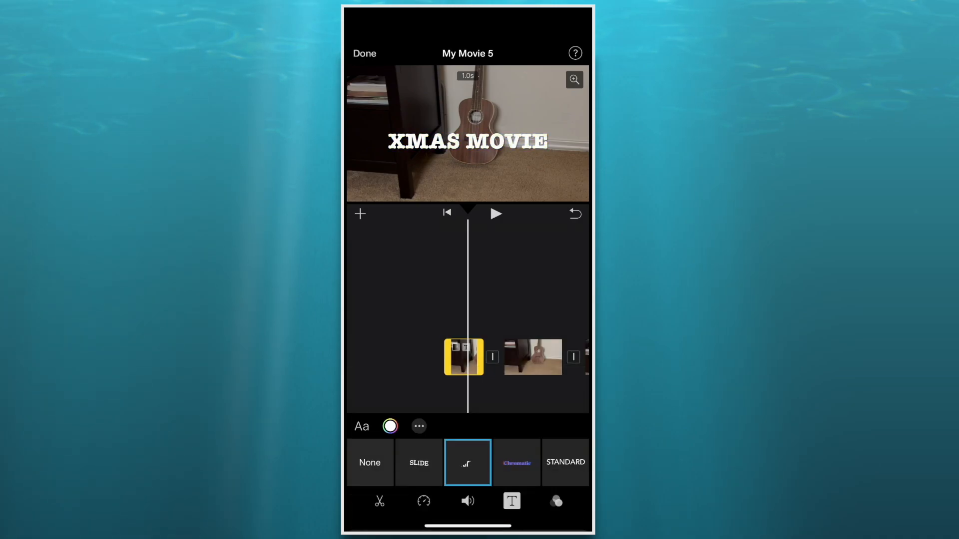